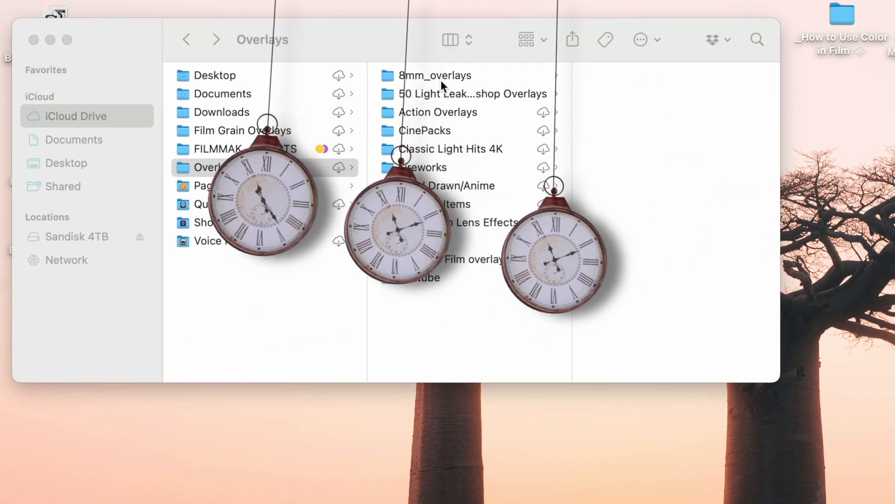
Step: Browse the 8mm_overlays folder, previewing 8mm5.MP4 and then the CL Pan 6 light leak clip
click(436, 75)
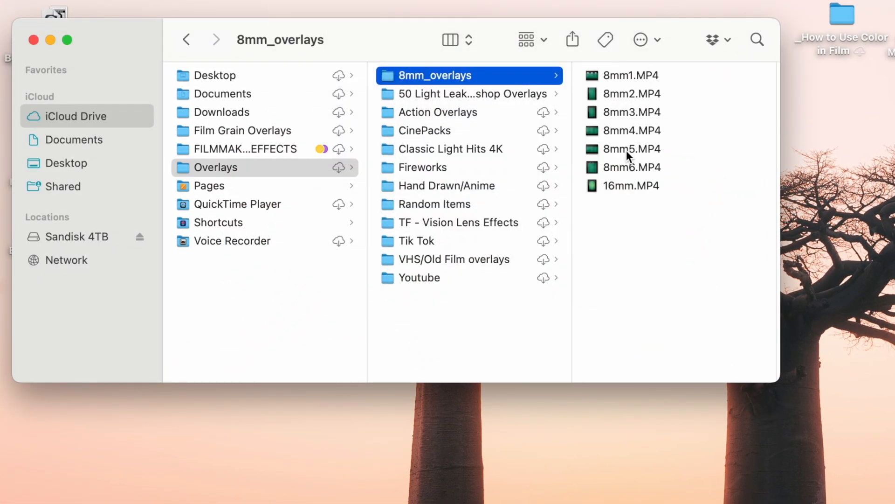
click(632, 149)
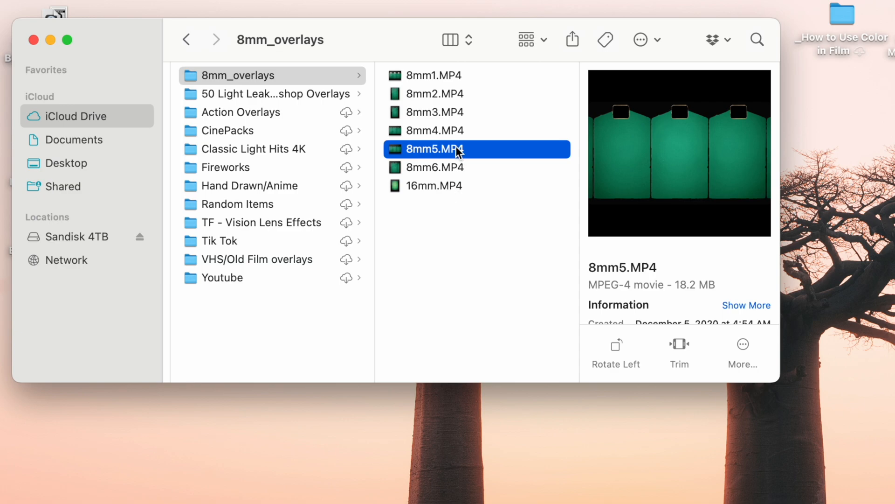
mouse_move(469, 137)
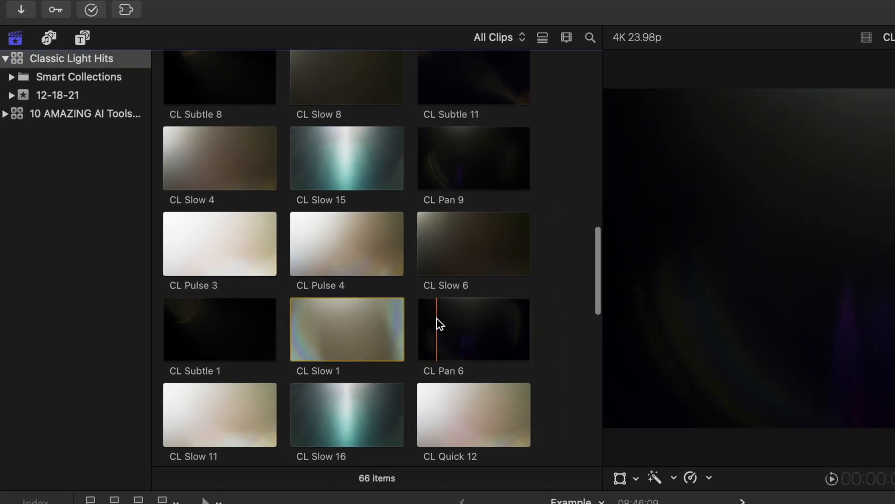
click(473, 329)
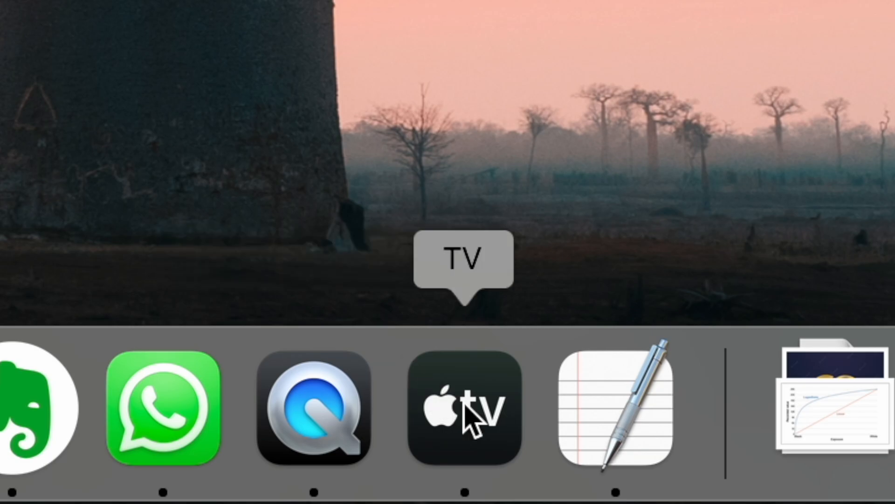
Step: Launch the TV app, then show Final Cut Pro's Apple TV library and preview the 8mm2 overlay
click(463, 404)
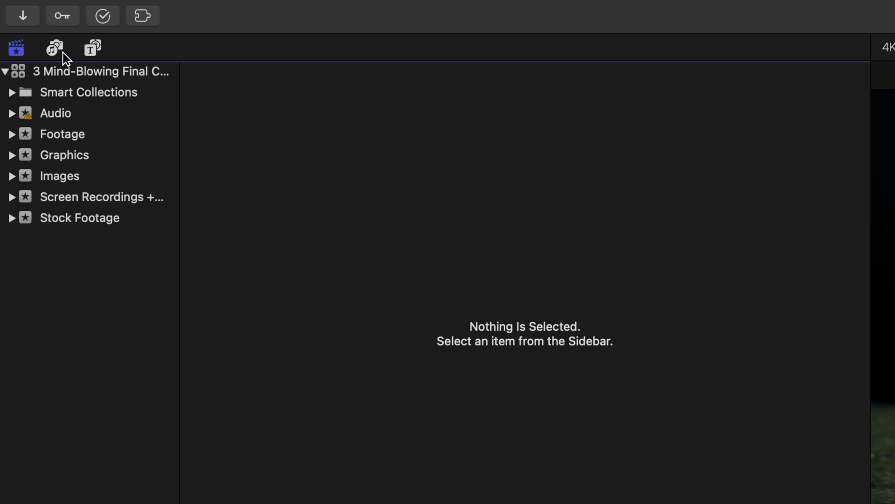
click(54, 48)
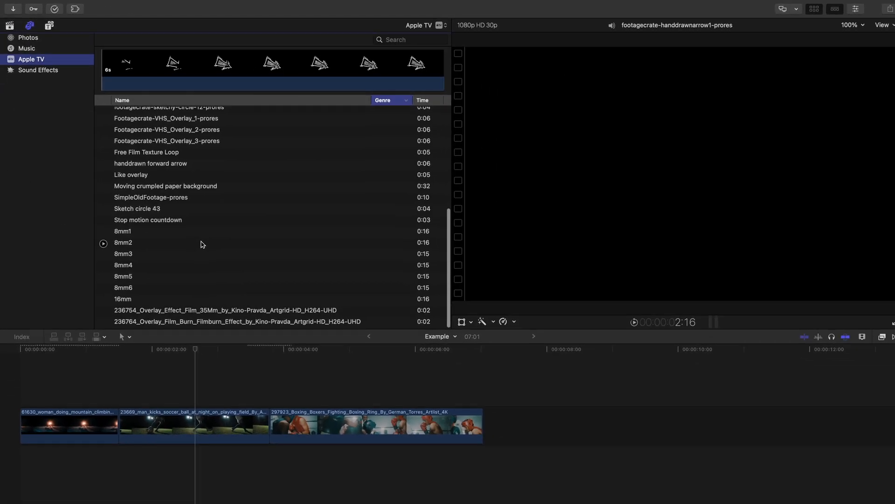
click(123, 285)
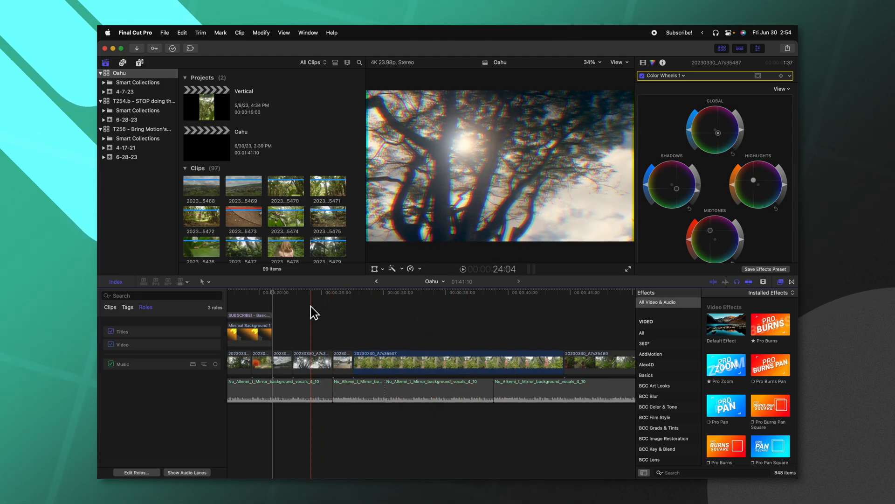
Step: Select the Oahu timeline clips together and bring up the Edit menu commands
click(285, 340)
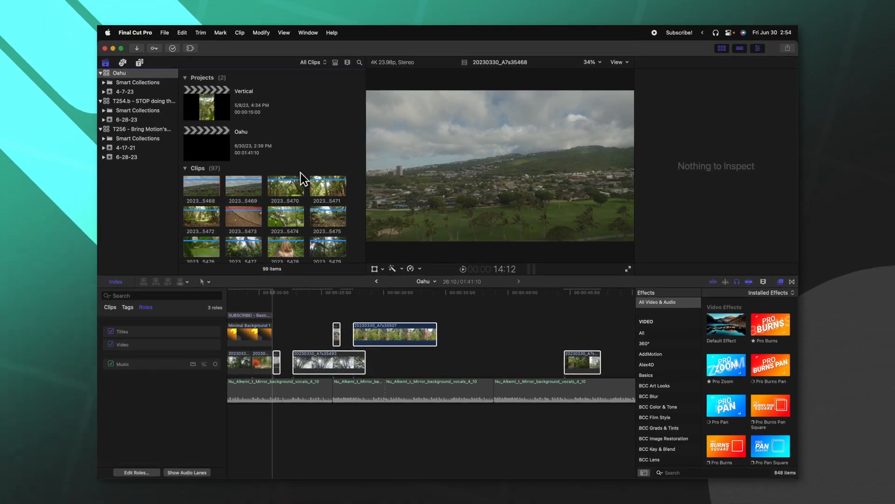
click(309, 292)
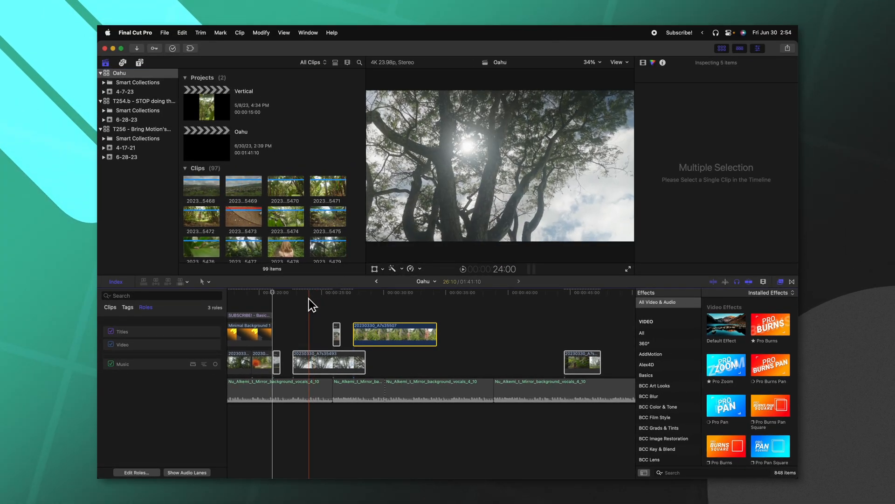
click(457, 362)
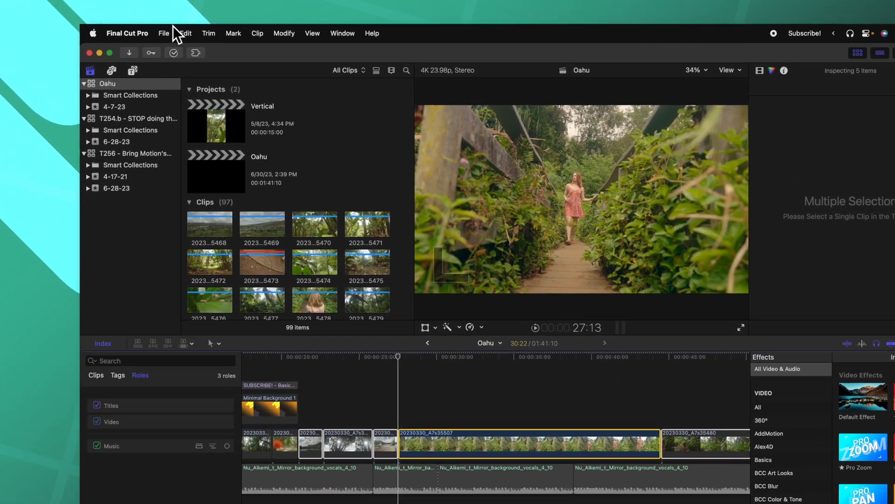
click(183, 32)
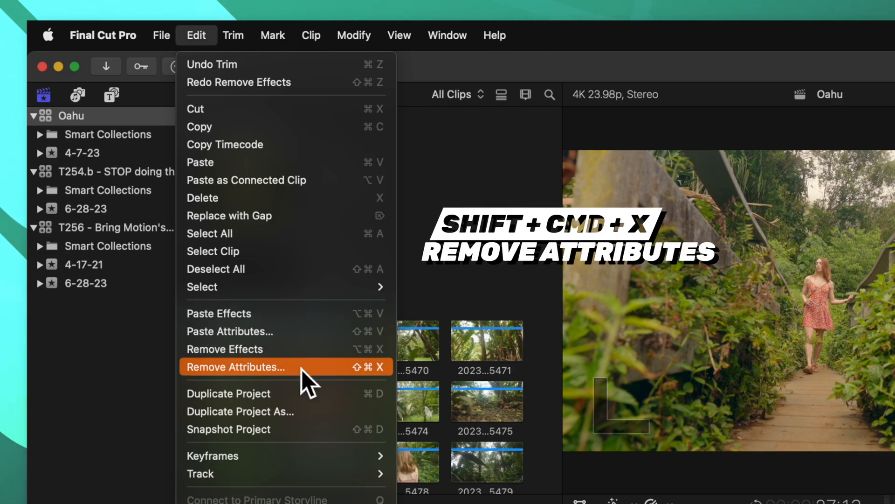
Step: Remove only the Color Wheels attribute from the selected clips via Remove Attributes (Shift-Cmd-X)
click(236, 367)
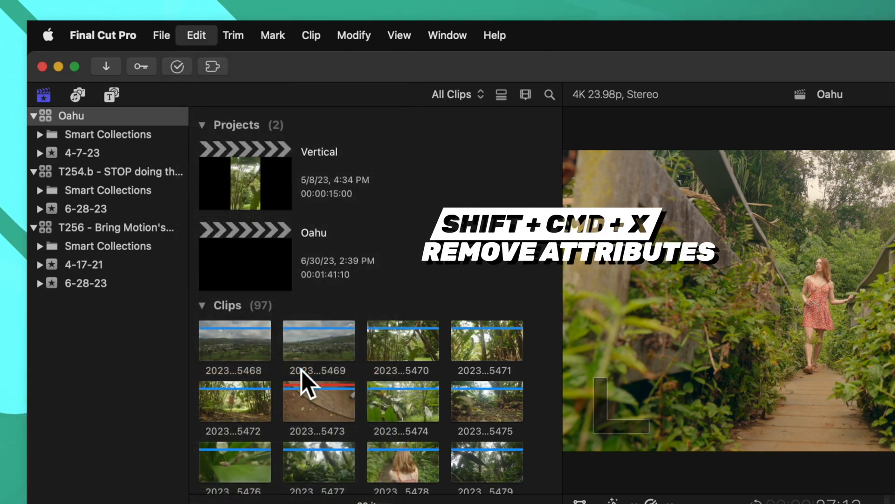
key(shift+cmd+x)
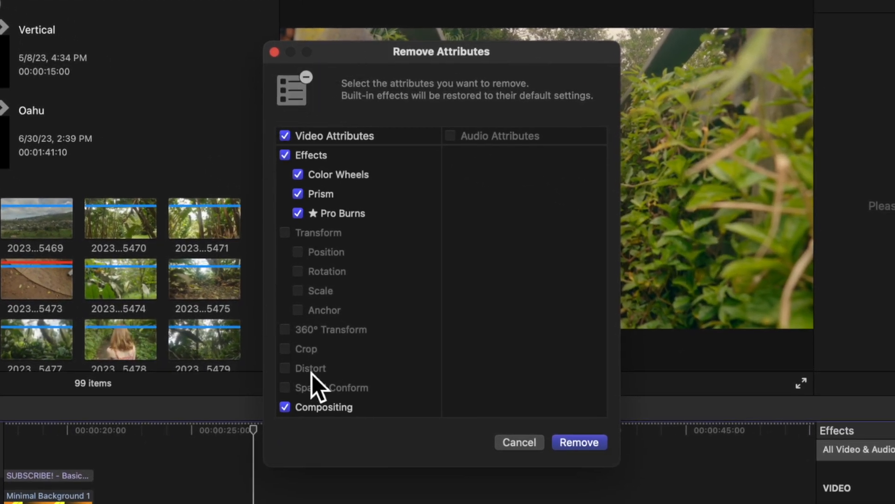
mouse_move(440, 360)
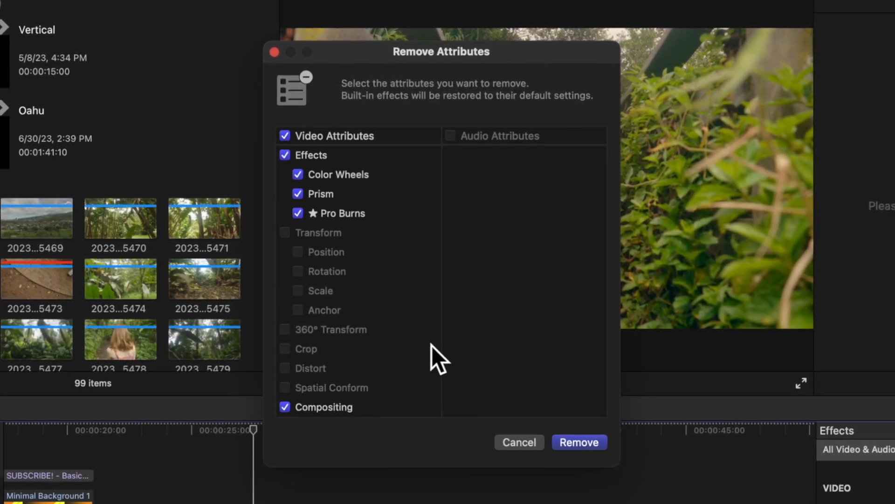
mouse_move(451, 388)
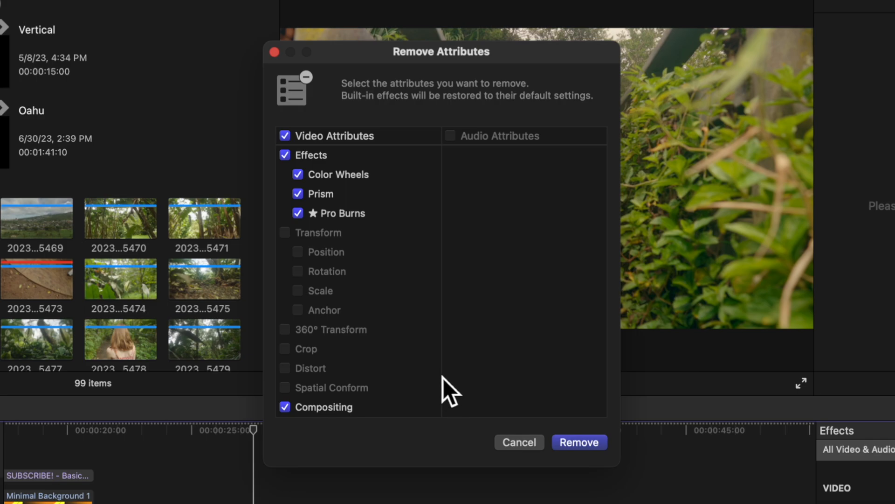
mouse_move(327, 198)
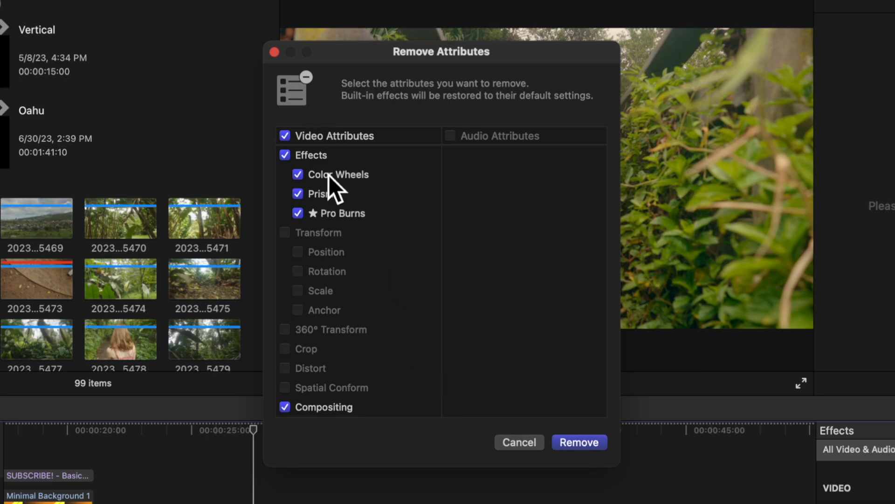
click(298, 194)
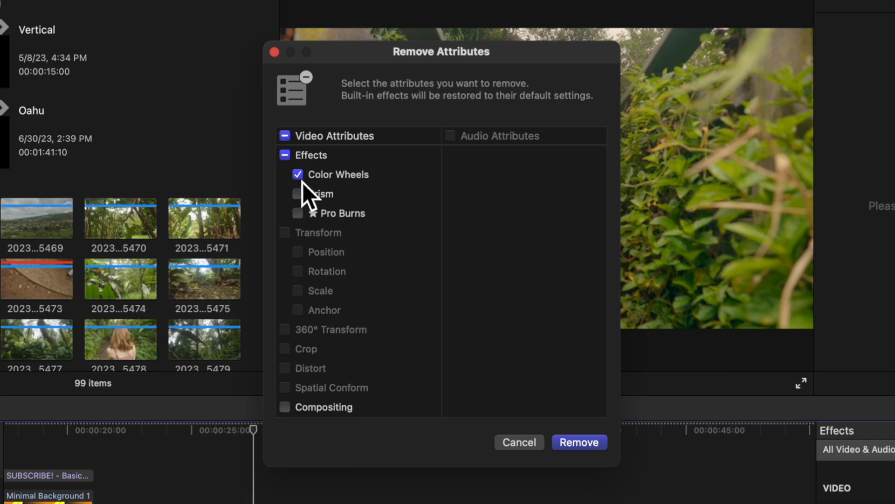
mouse_move(313, 310)
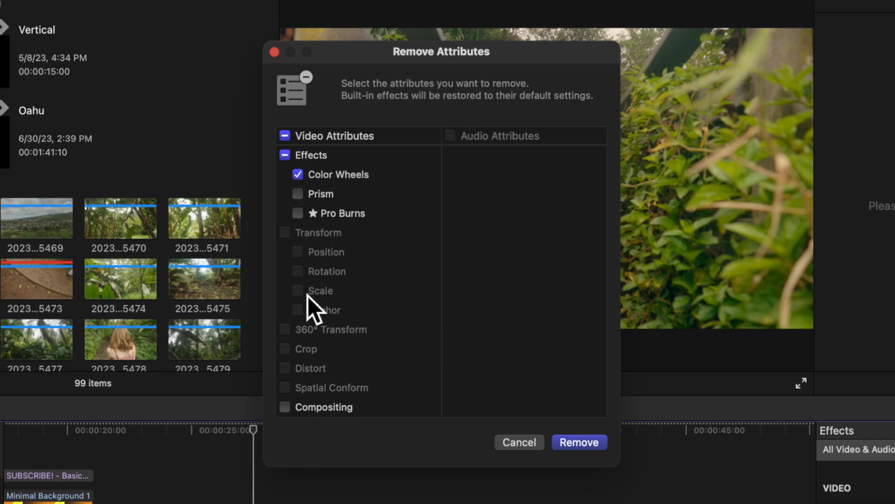
mouse_move(321, 216)
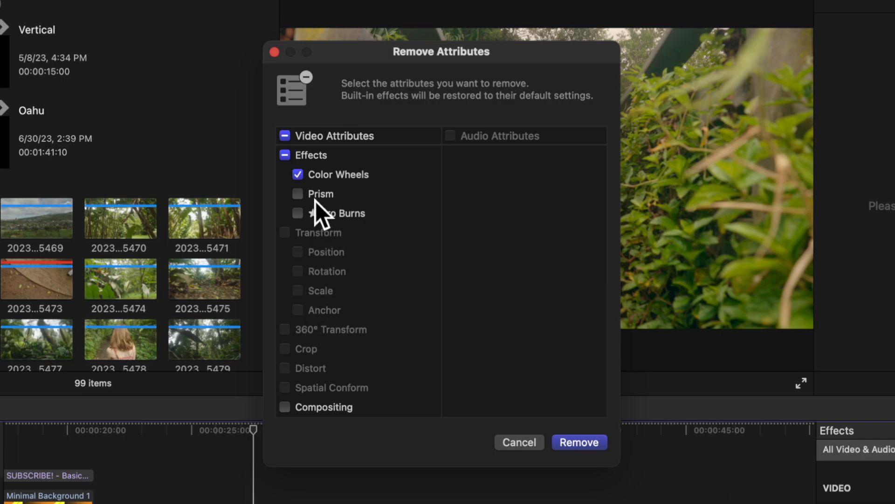
mouse_move(360, 188)
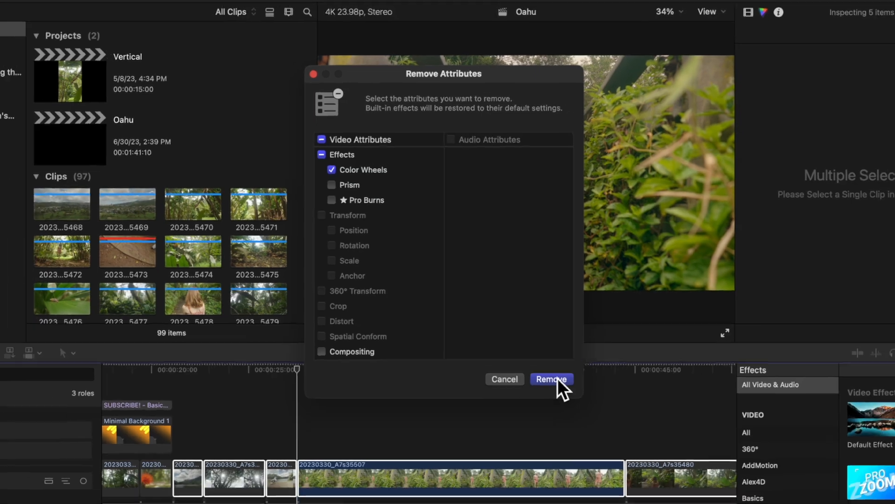
click(550, 378)
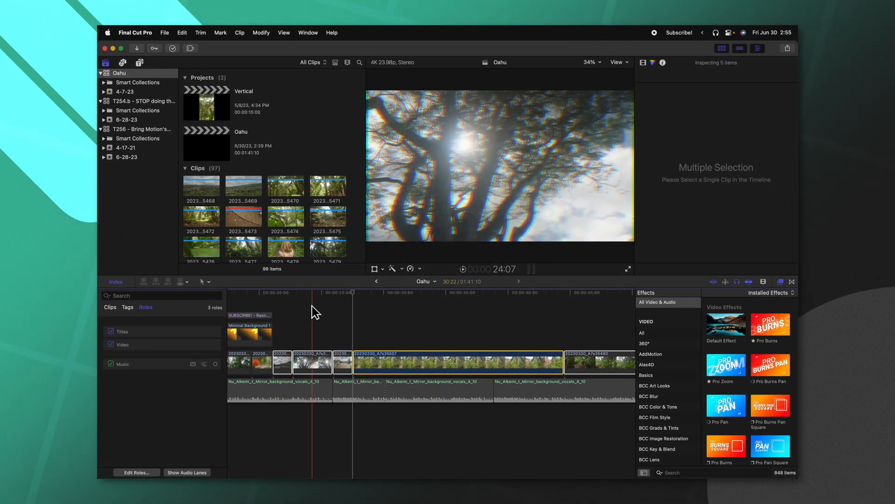
click(309, 313)
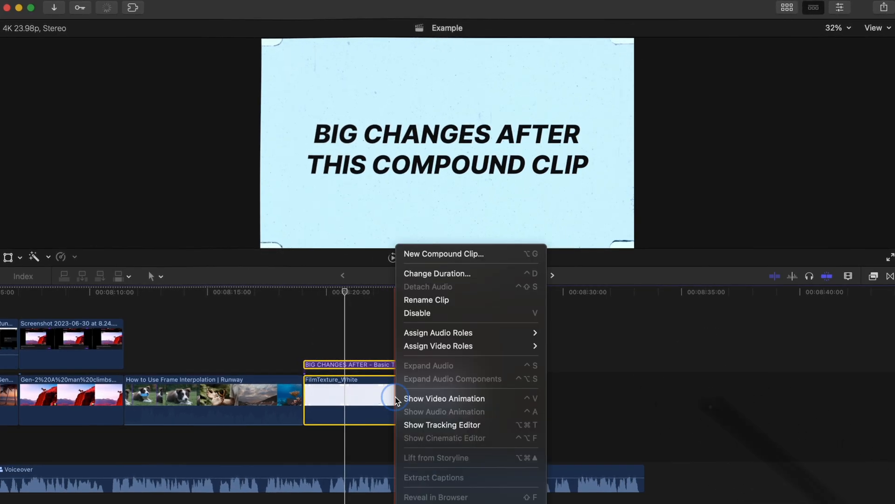
Step: Create a compound clip named COMPO from the selected clips
click(442, 253)
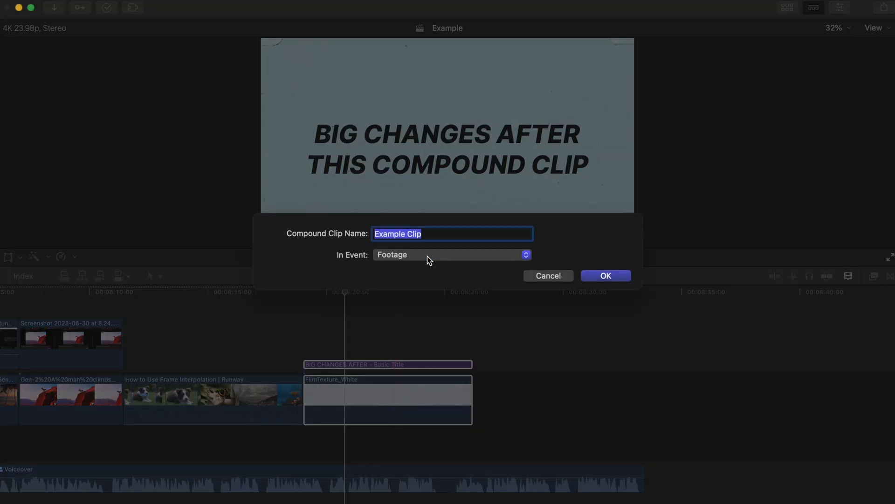
text(COMPO)
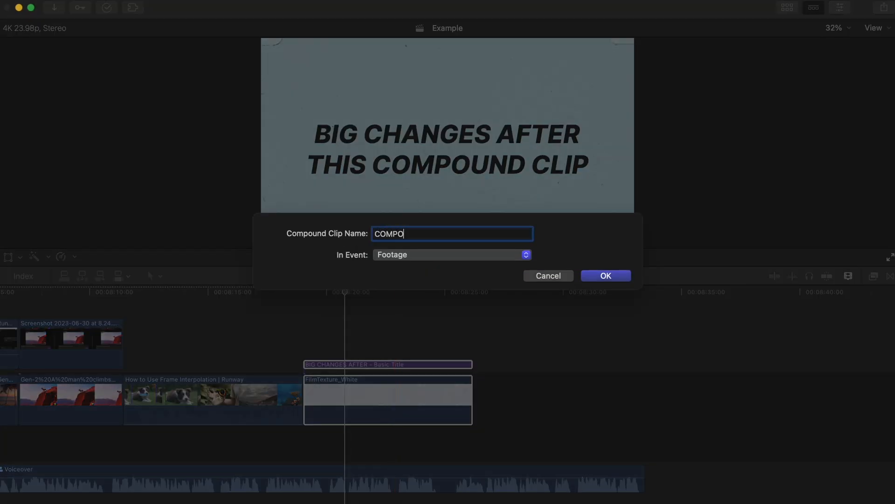
click(606, 276)
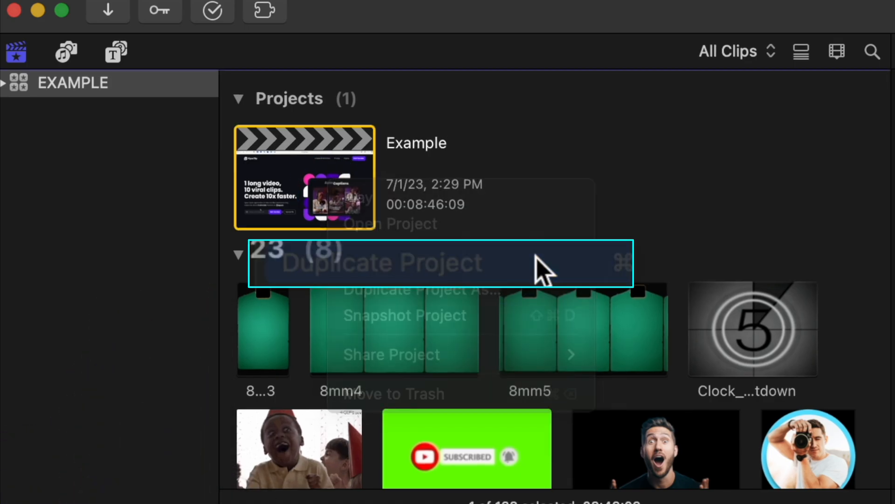
Step: Duplicate the Example project as Example 1 and open the duplicate on the compound clip
click(382, 263)
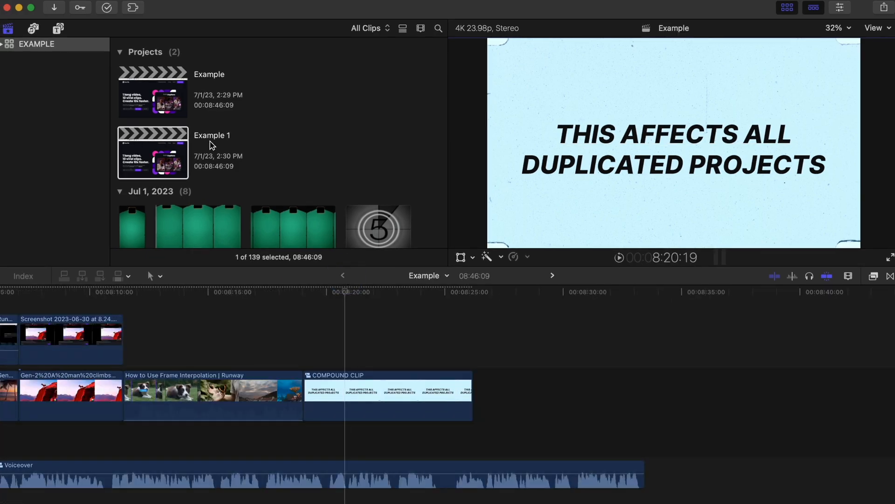
click(152, 91)
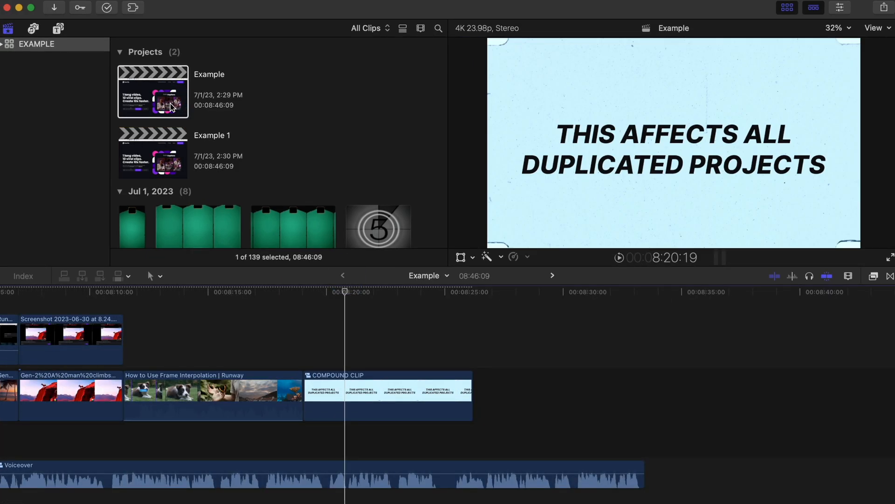
click(152, 153)
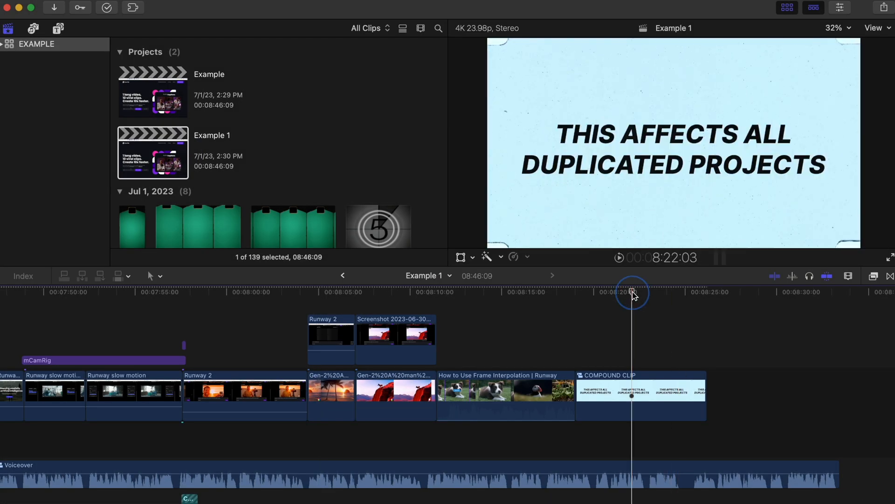
click(152, 91)
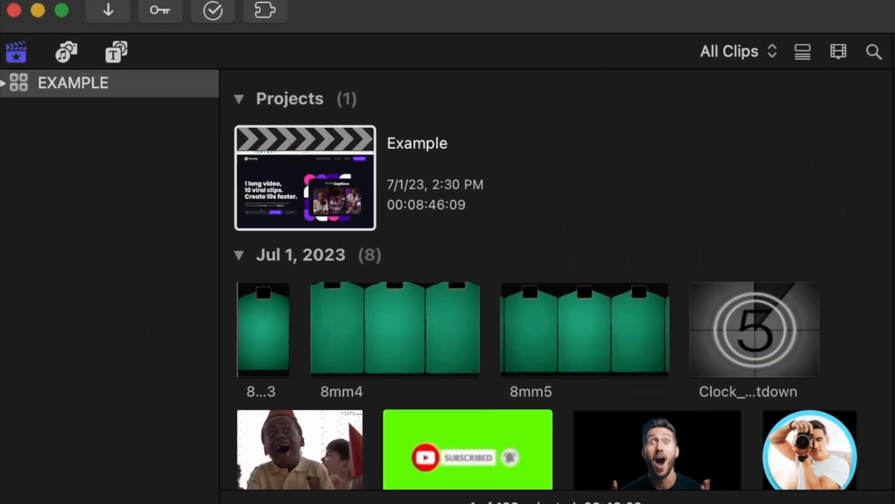
Step: Snapshot the Example project and open the resulting Example Snapshot project
right_click(304, 178)
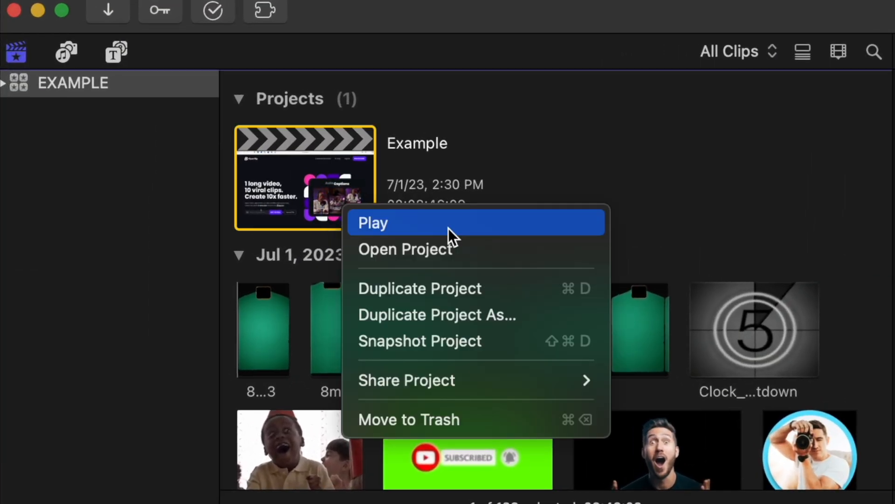
mouse_move(571, 341)
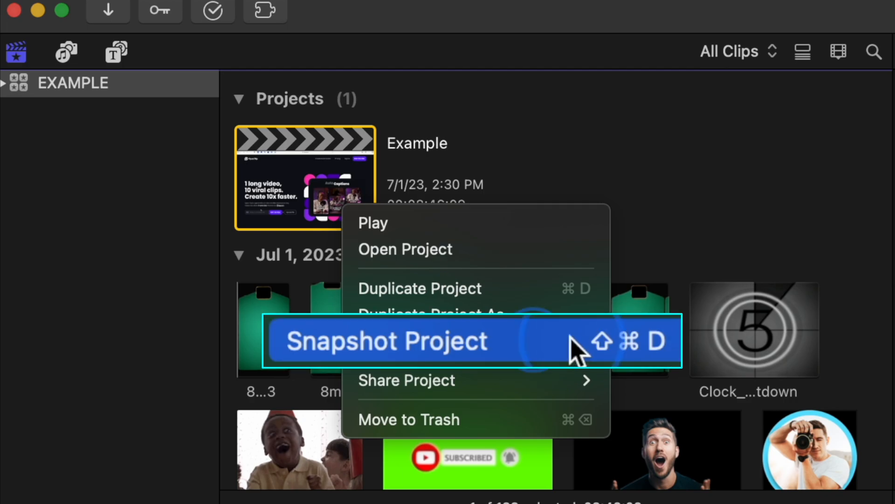
click(387, 340)
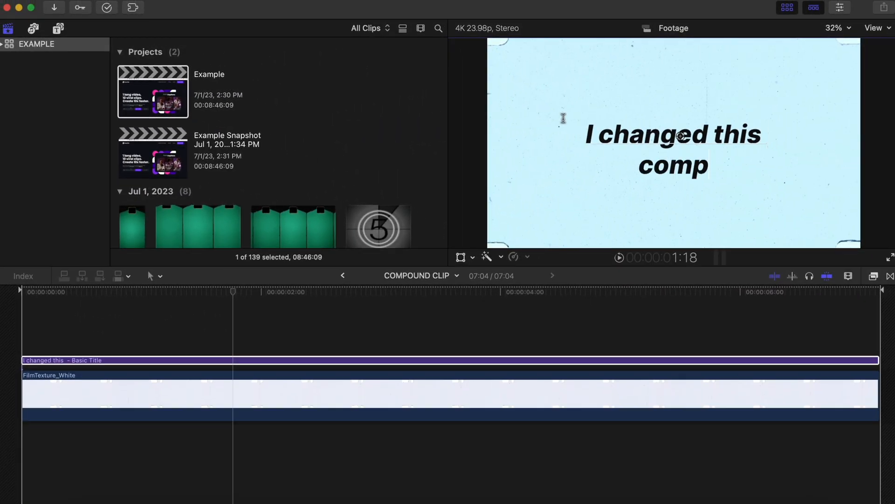
click(342, 276)
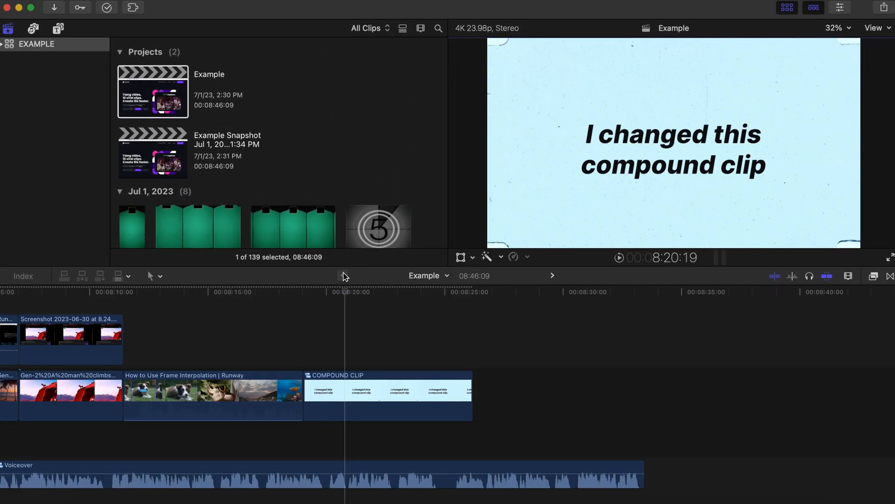
double_click(152, 152)
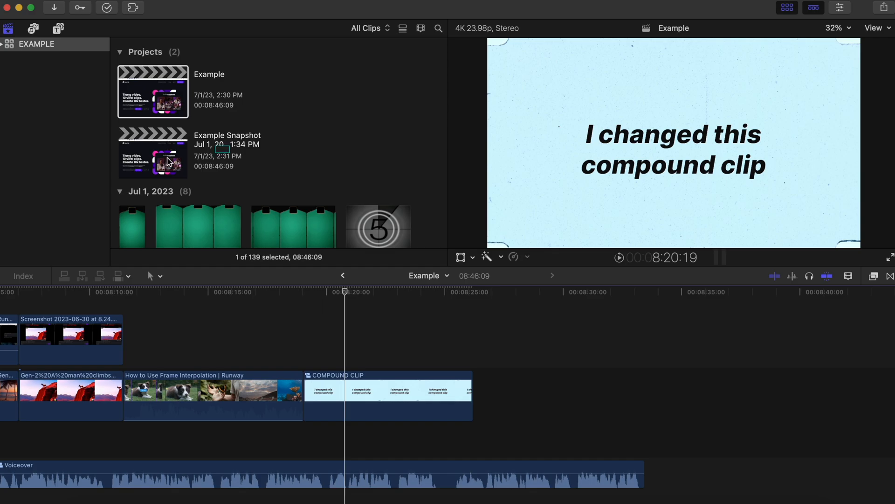
double_click(152, 152)
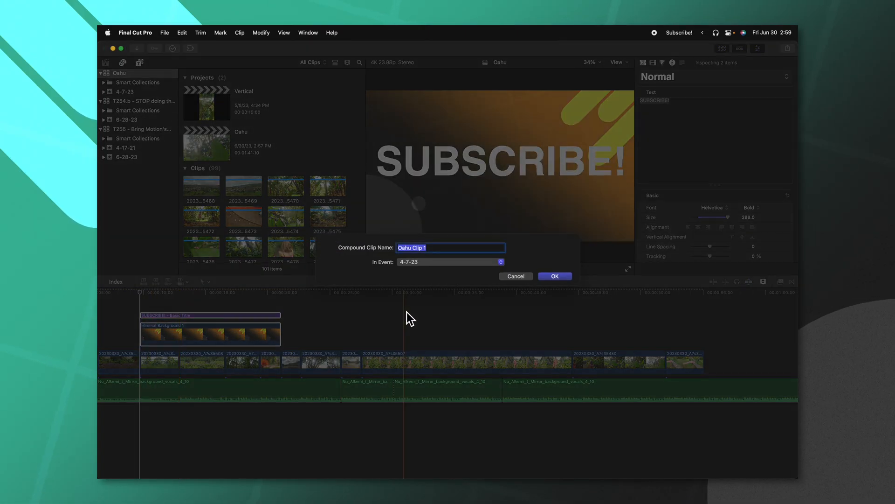
Step: Create the Oahu Clip 1 compound clip, place a second copy and select it for Cmd-Shift-G
click(553, 276)
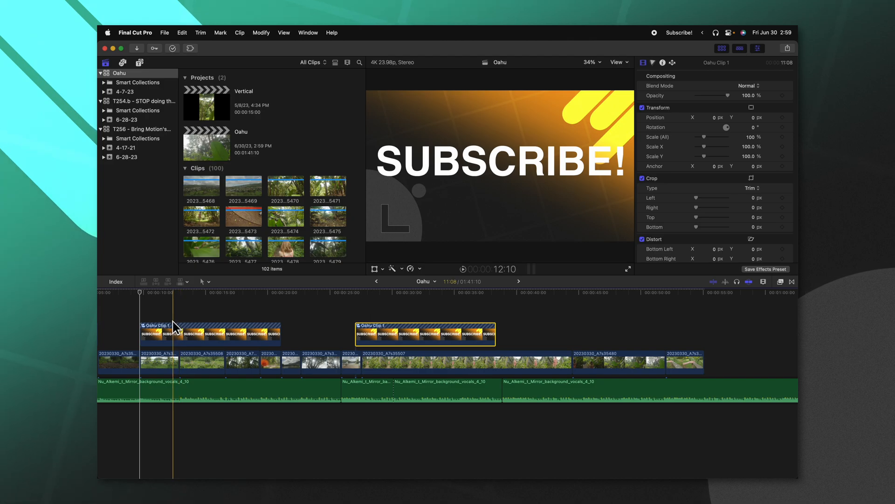
double_click(154, 333)
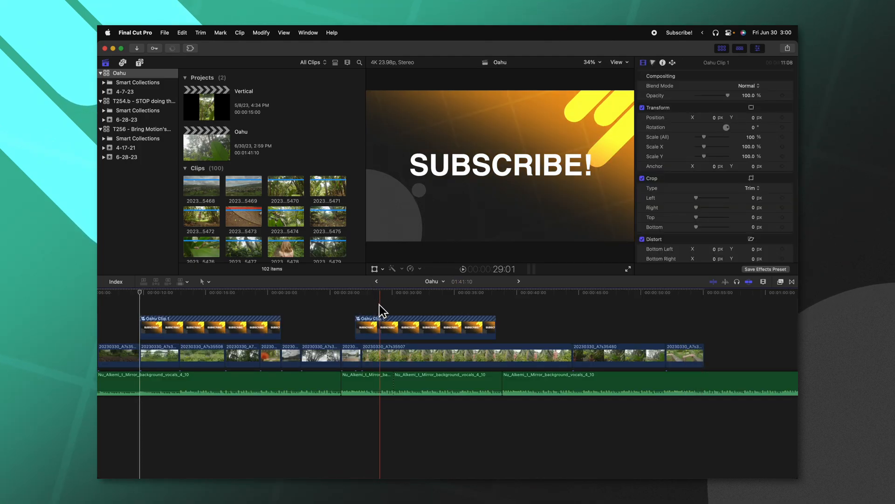
click(234, 292)
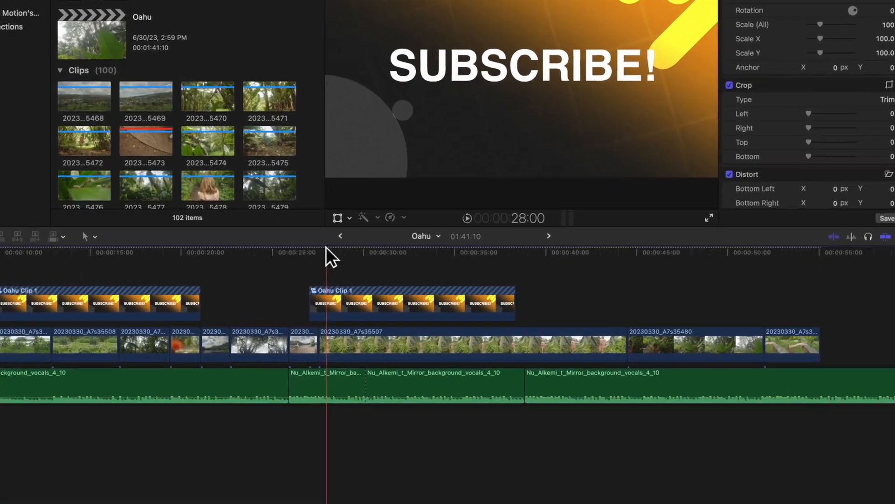
click(411, 303)
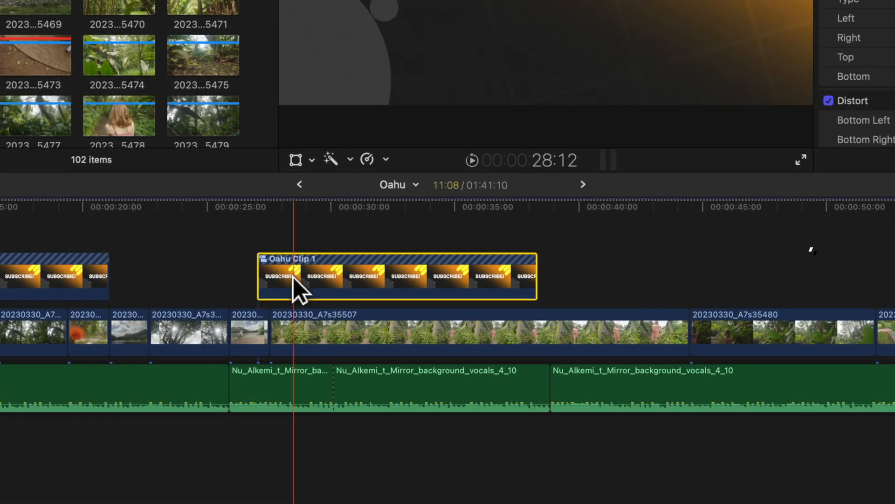
key(cmd+shift+g)
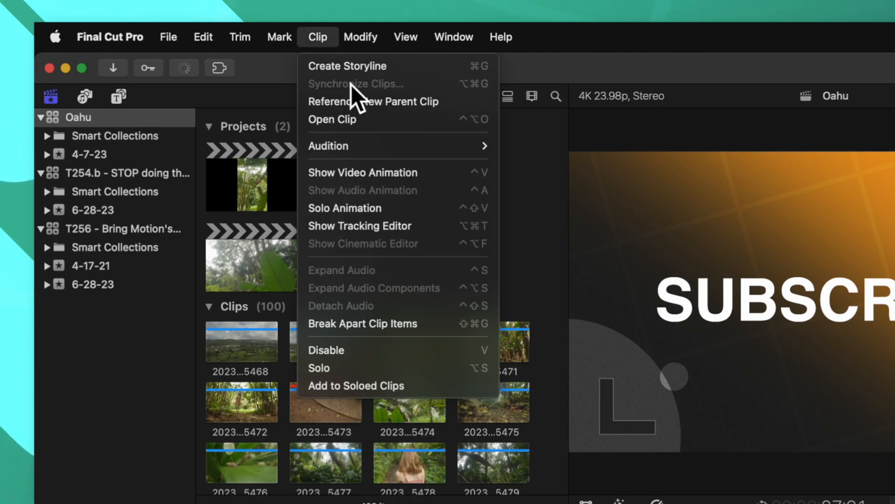
mouse_move(373, 100)
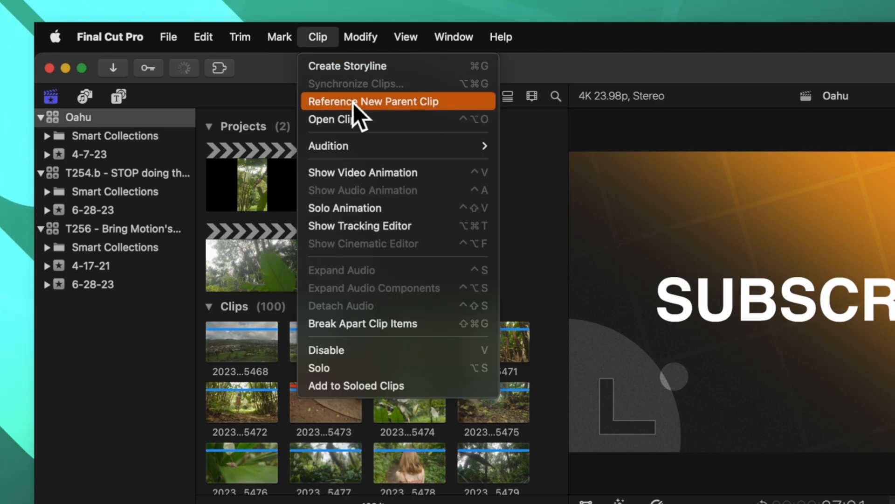
Step: Give the second copy its own parent clip (Oahu Clip 1 Copy) and park the playhead over it
click(374, 100)
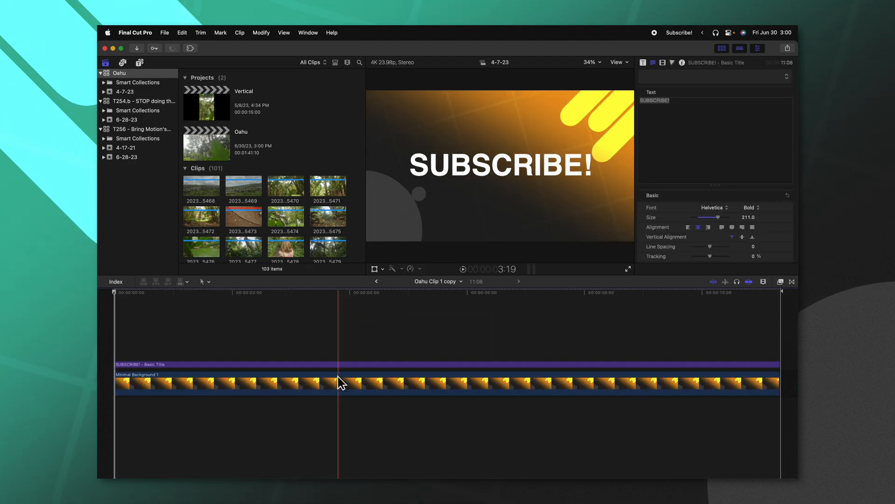
click(748, 95)
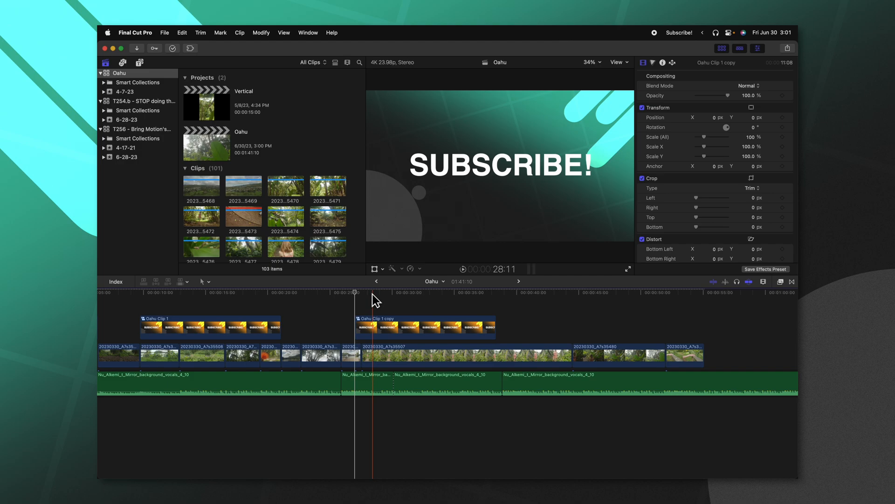
click(229, 300)
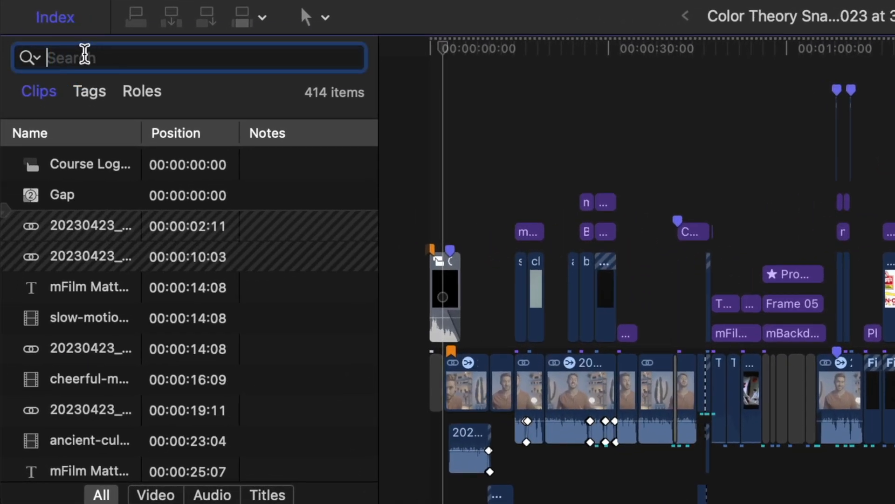
Step: Search the timeline index for 2023 to narrow the clip list
text(2023)
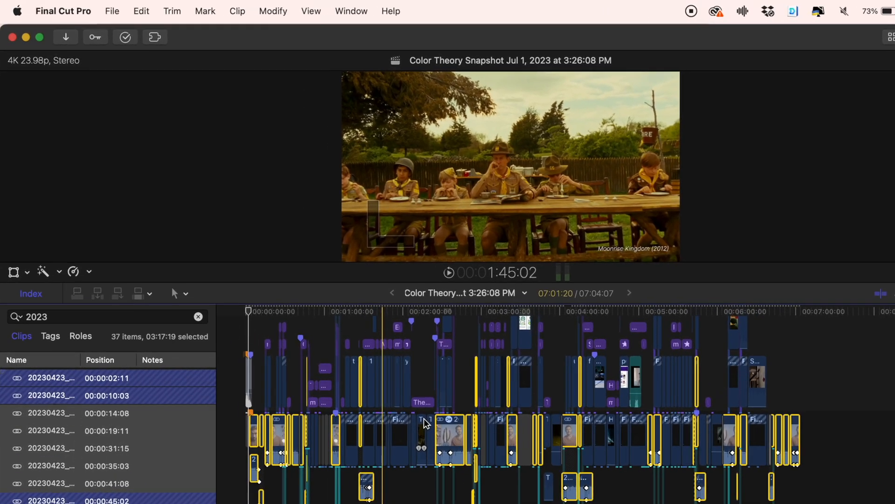
Step: Remove the checked effects and transforms from the selected 2023 clips via Remove Attributes
right_click(426, 422)
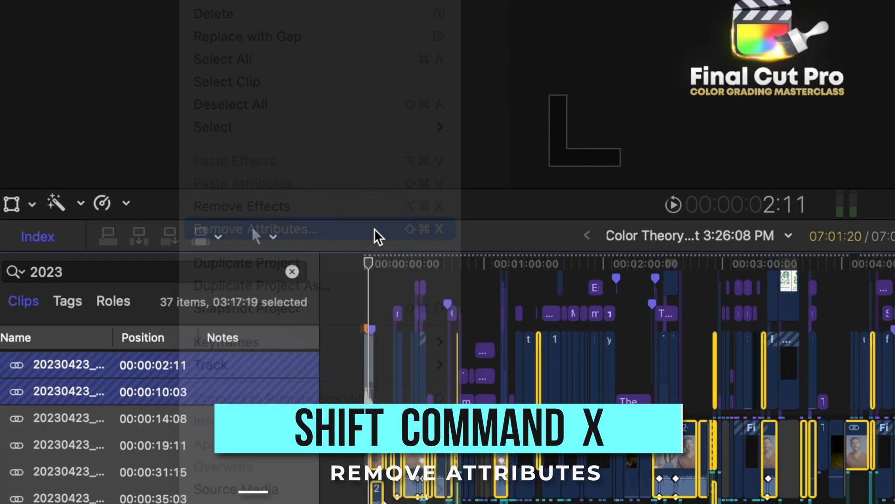
click(256, 229)
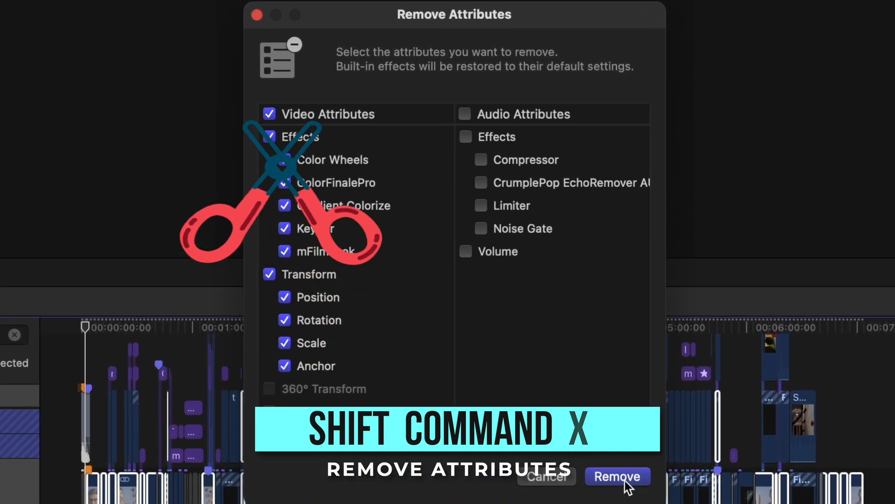
click(618, 477)
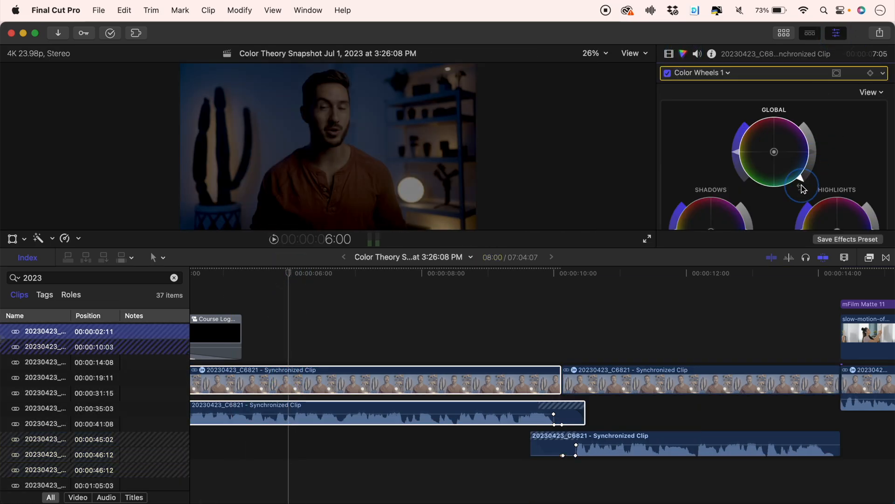
Step: Copy a clip and paste its attributes onto the selection (Shift-Cmd-V), toggling Audio Attributes
key(cmd+c)
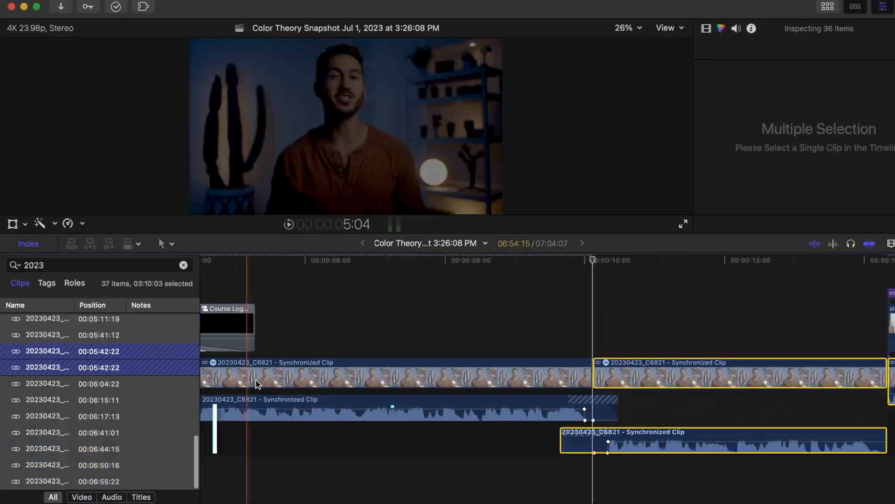
key(shift+cmd+v)
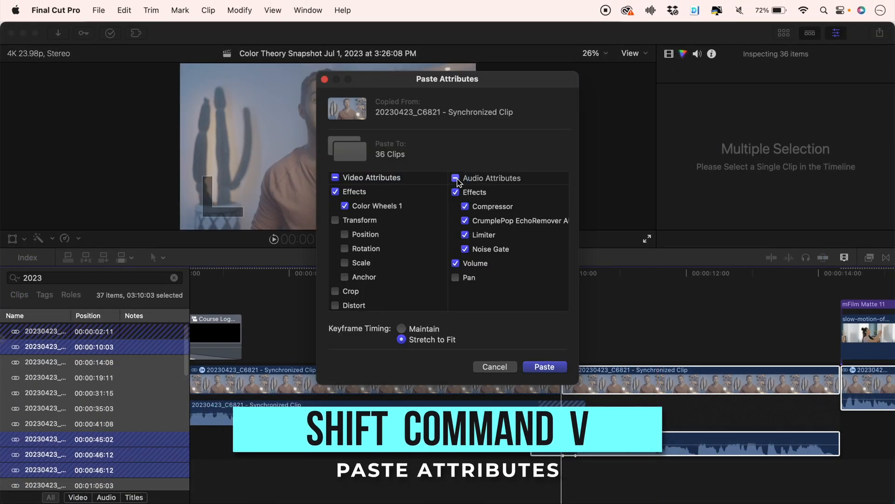
click(544, 366)
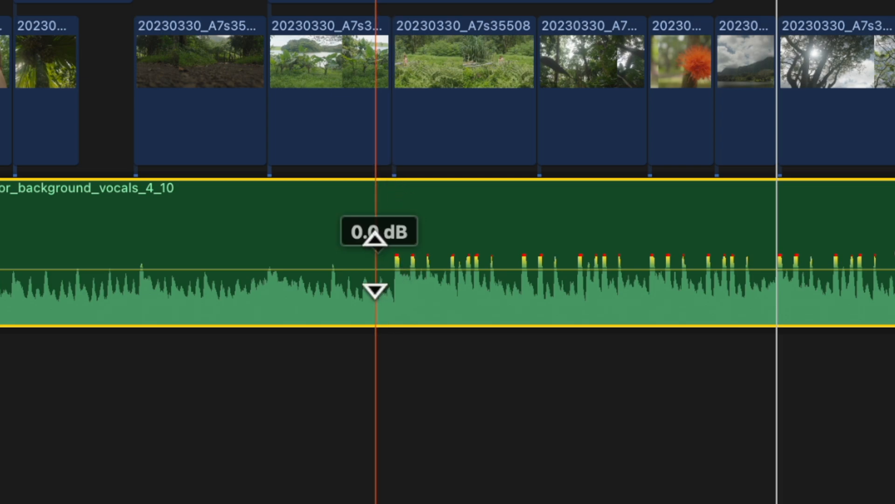
mouse_move(376, 289)
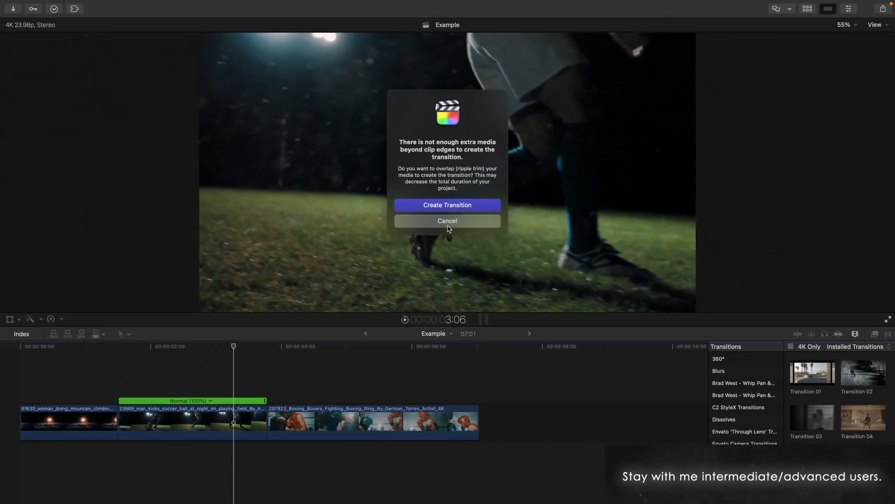
Step: Cancel the ripple-trim transition warning before lifting the soccer clip out of the storyline
click(446, 220)
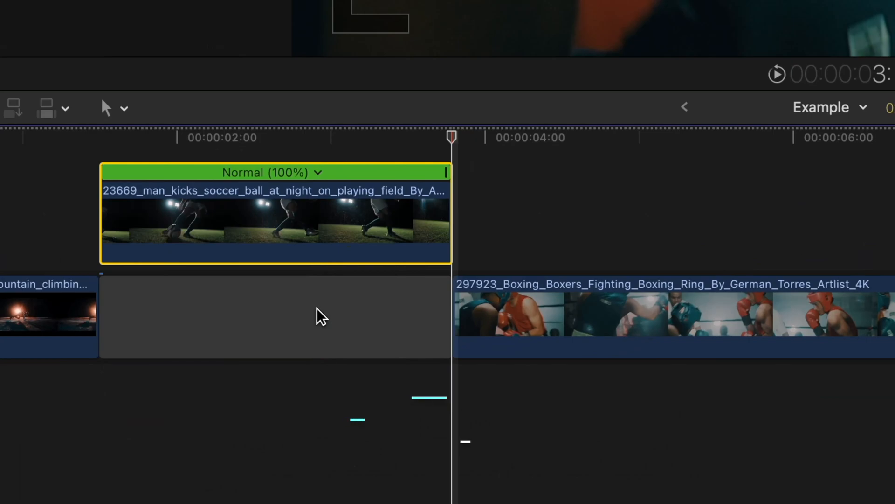
Step: Create a hold frame on the soccer-ball clip with Shift-H at the playhead
key(shift+h)
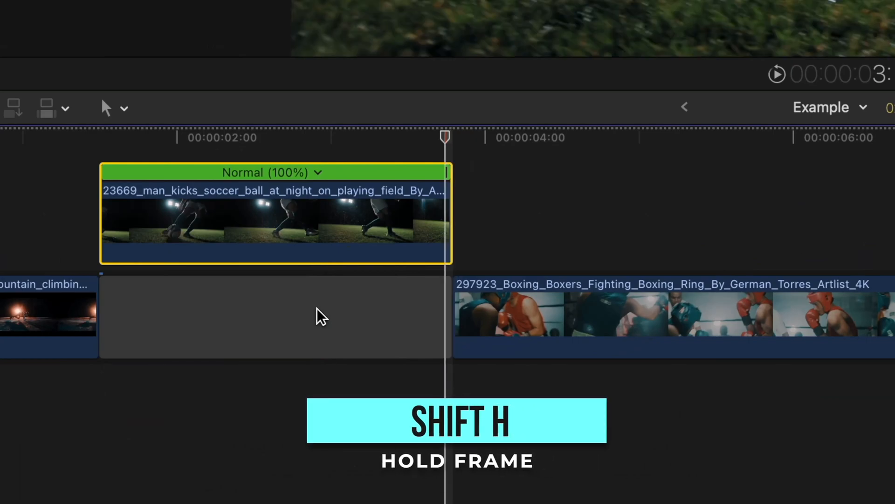
key(shift+h)
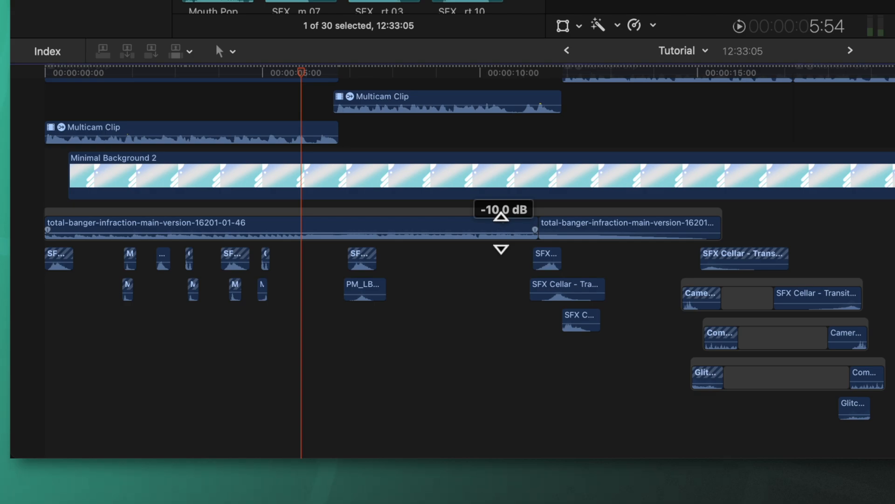
mouse_move(694, 229)
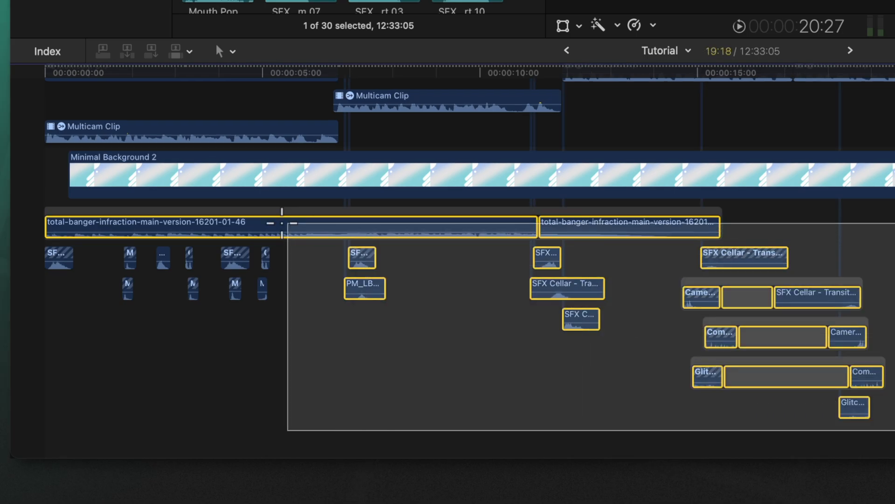
Step: Deselect the music clips and bring up options for the selected sound-effect clips
click(57, 257)
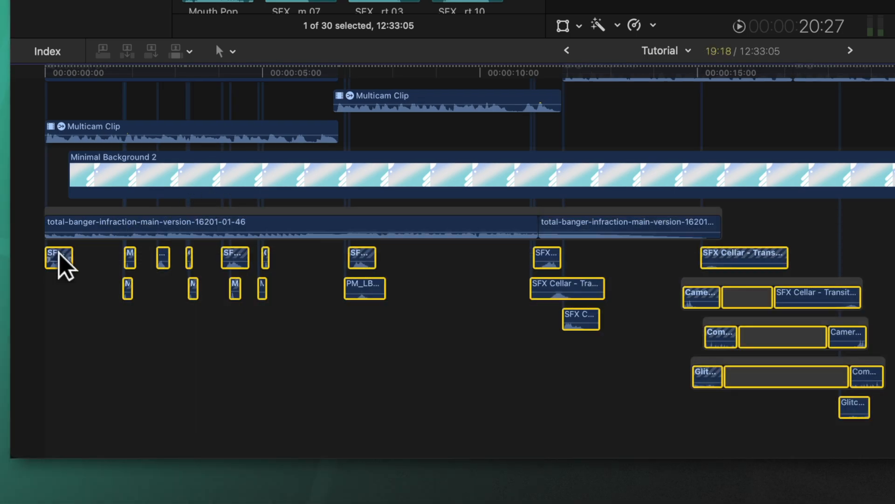
right_click(57, 257)
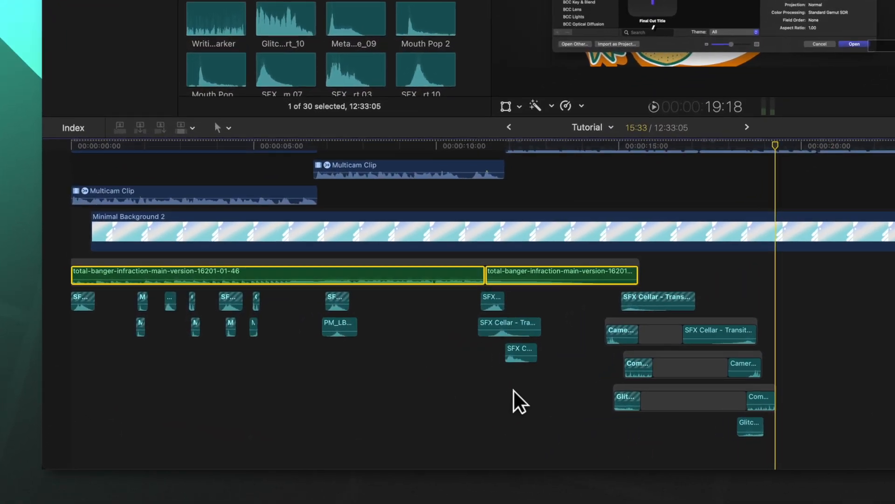
Step: In the Timeline Index Roles, select Music and Effects clips and show audio lanes by role
click(72, 128)
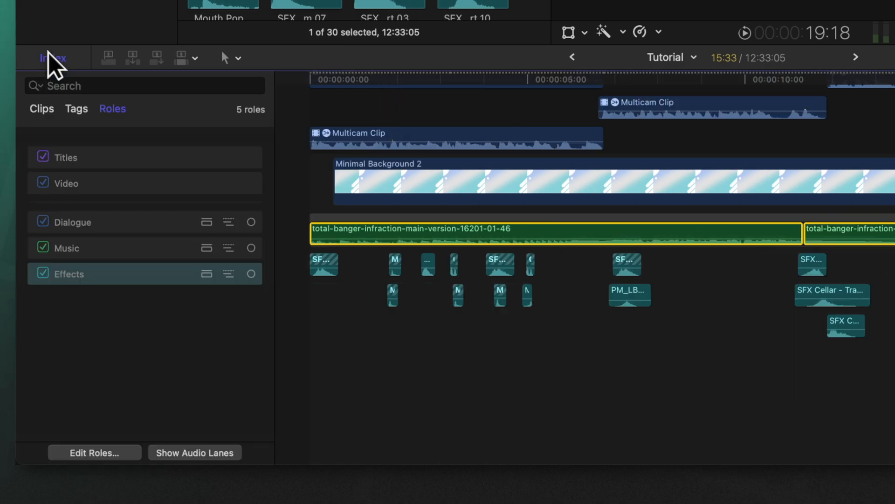
mouse_move(108, 234)
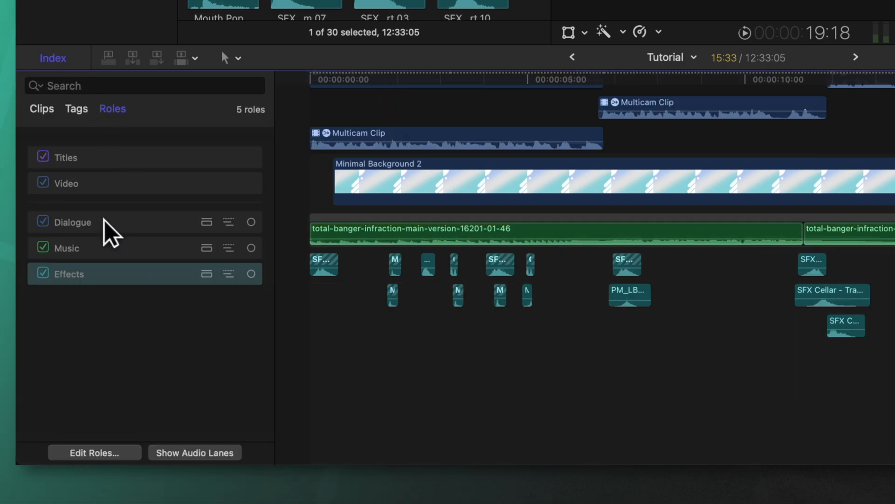
click(67, 247)
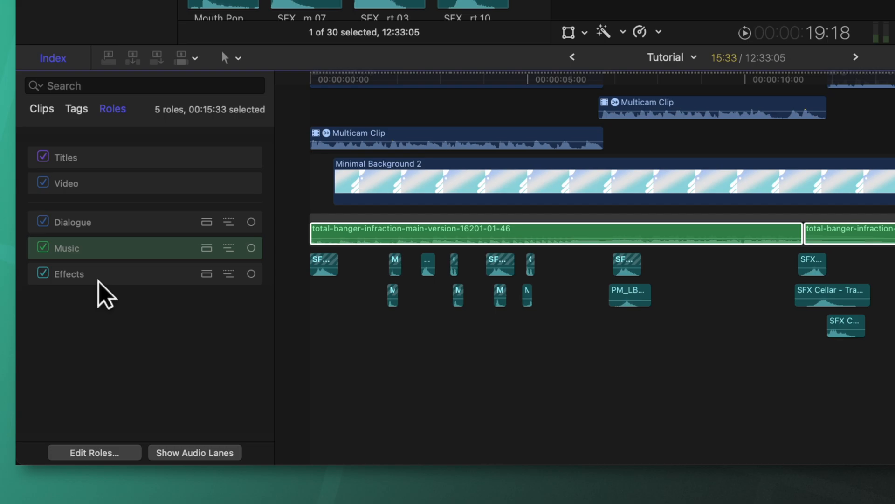
click(68, 273)
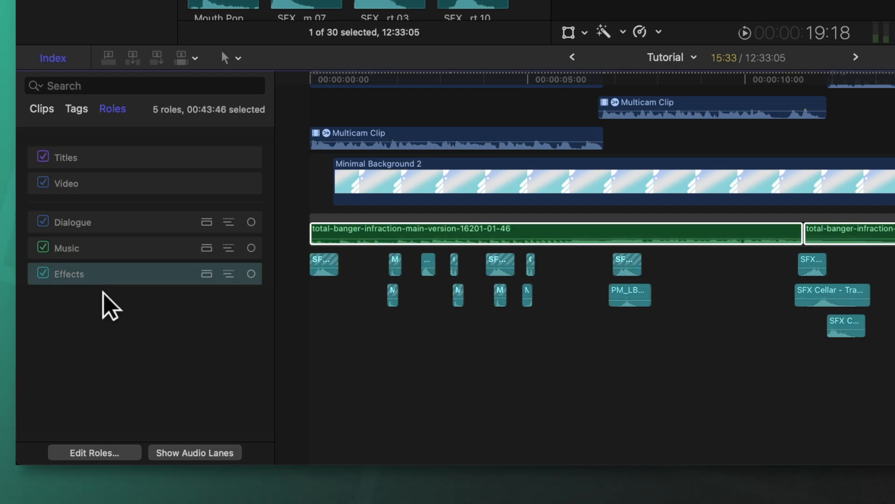
click(194, 453)
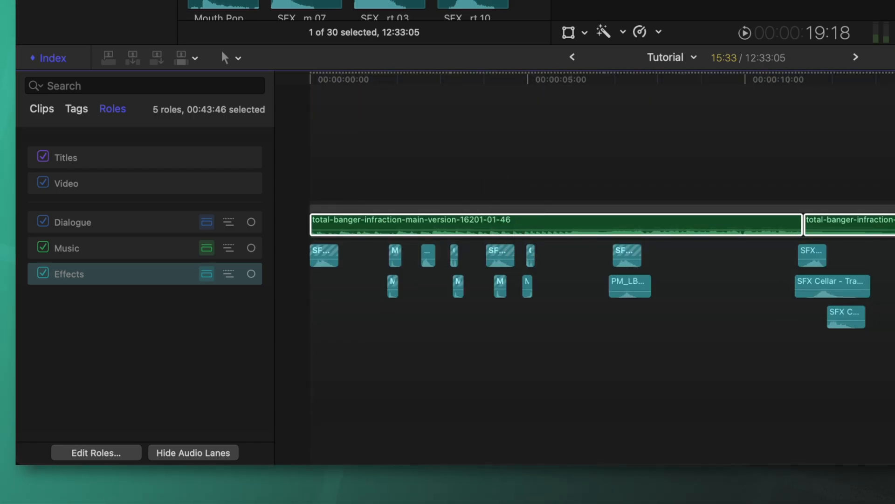
mouse_move(132, 290)
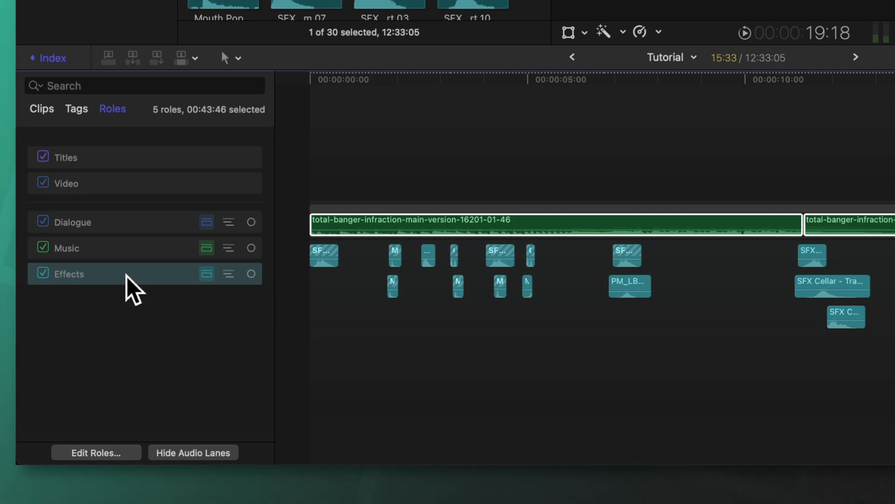
mouse_move(85, 263)
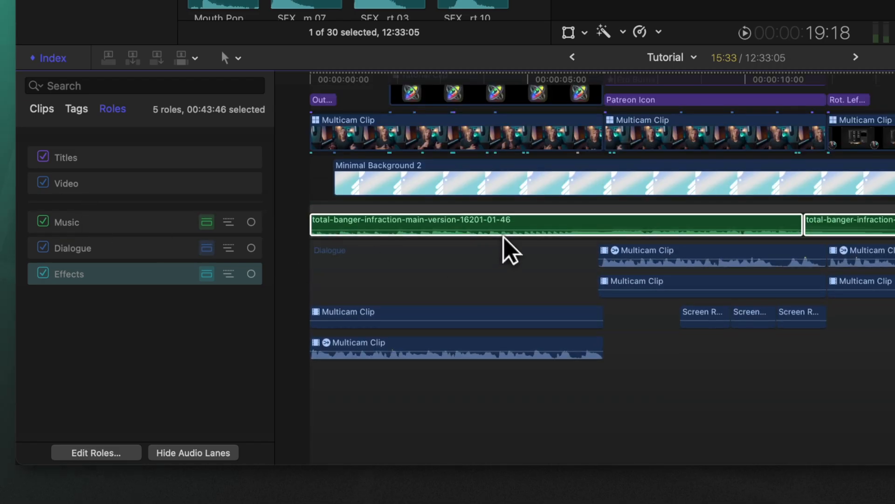
mouse_move(520, 271)
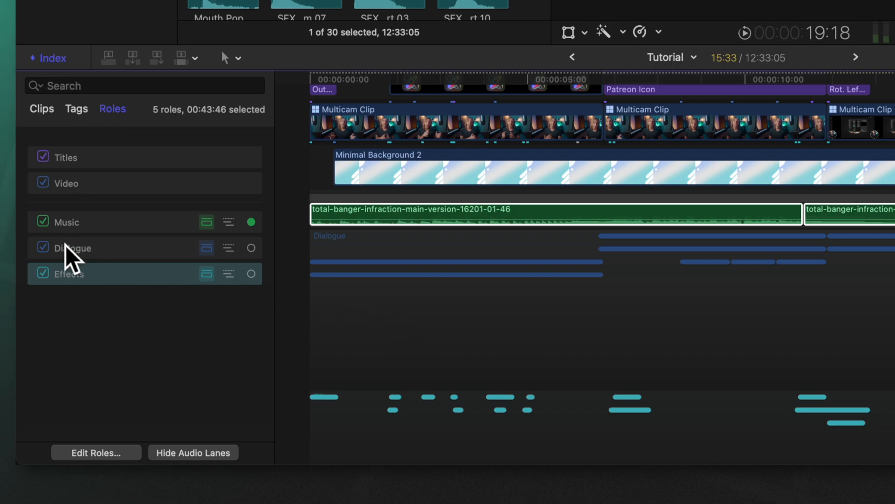
Step: Switch off the Dialogue and Effects roles so only Music plays
click(43, 247)
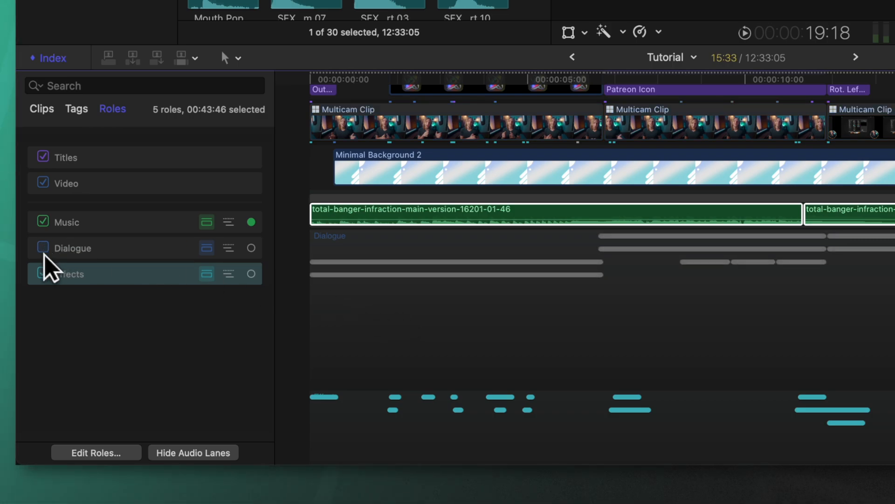
click(43, 273)
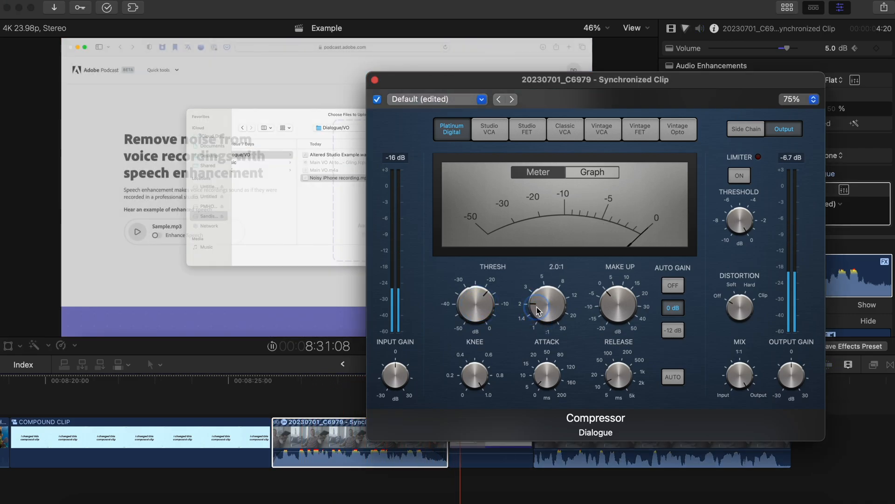
Step: Park the playhead at the dialogue clip start and play it with loop playback (Command-L) on
click(272, 380)
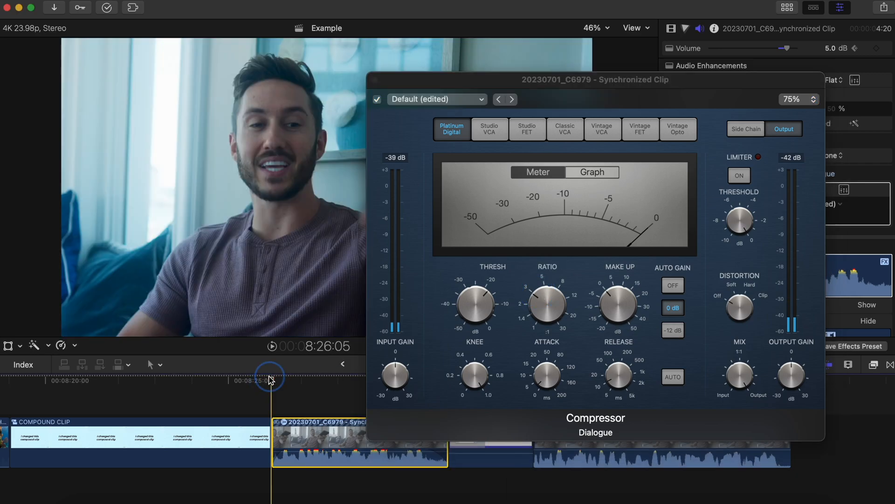
key(cmd+l)
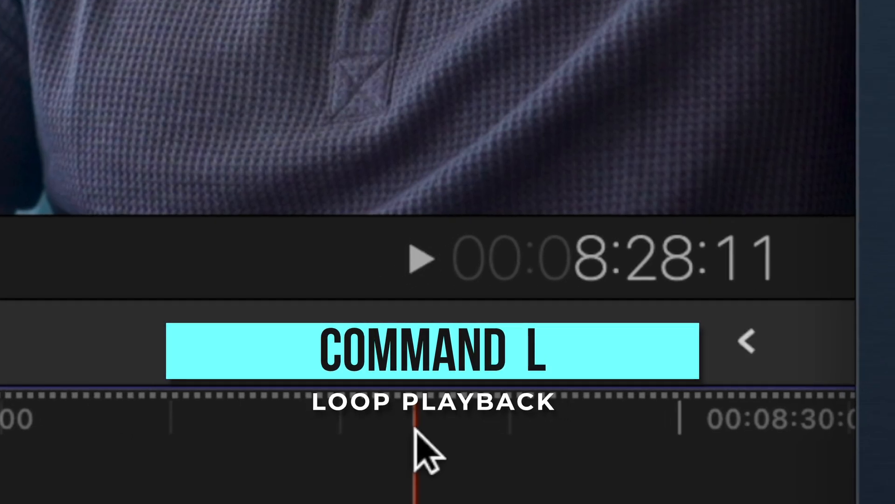
key(cmd+l)
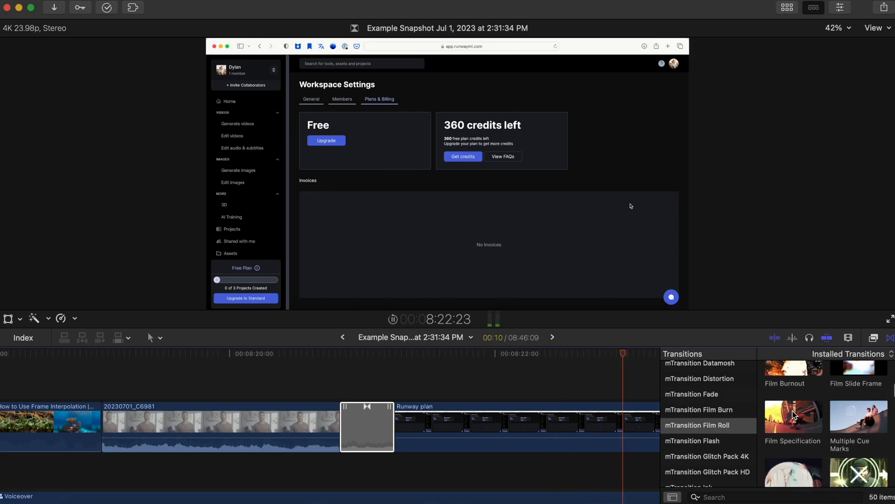
Step: Select the newly applied transition between the talking-head and Runway plan clips
click(793, 416)
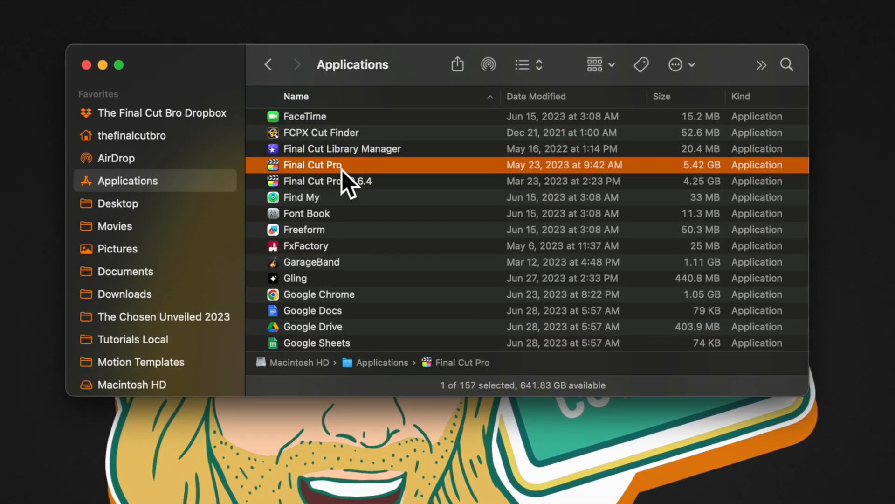
Step: Compress the Final Cut Pro app in Applications into a zip archive as a backup
right_click(312, 165)
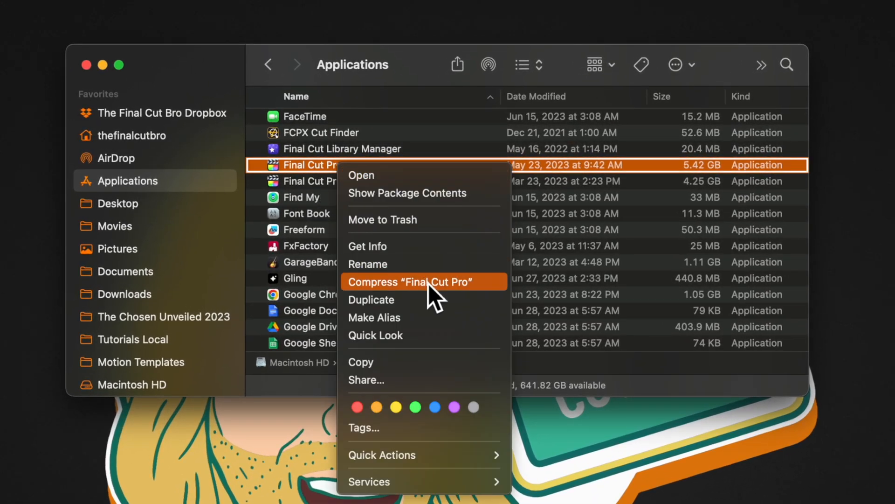
click(408, 281)
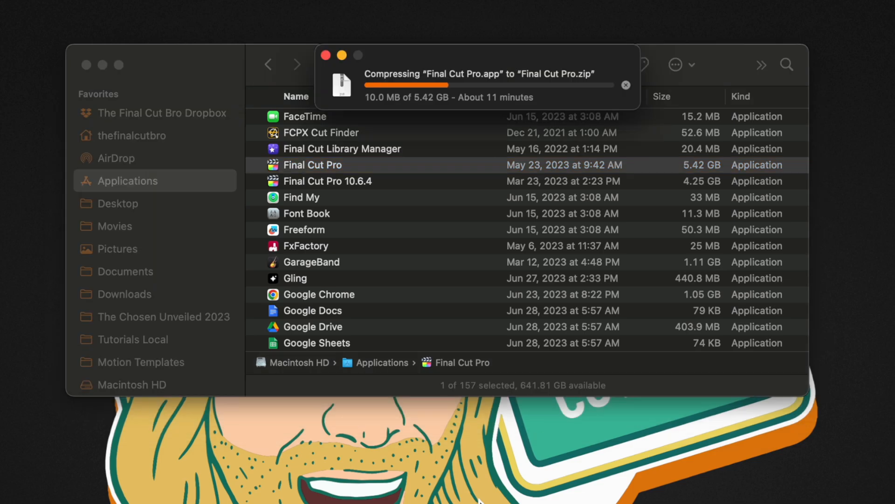